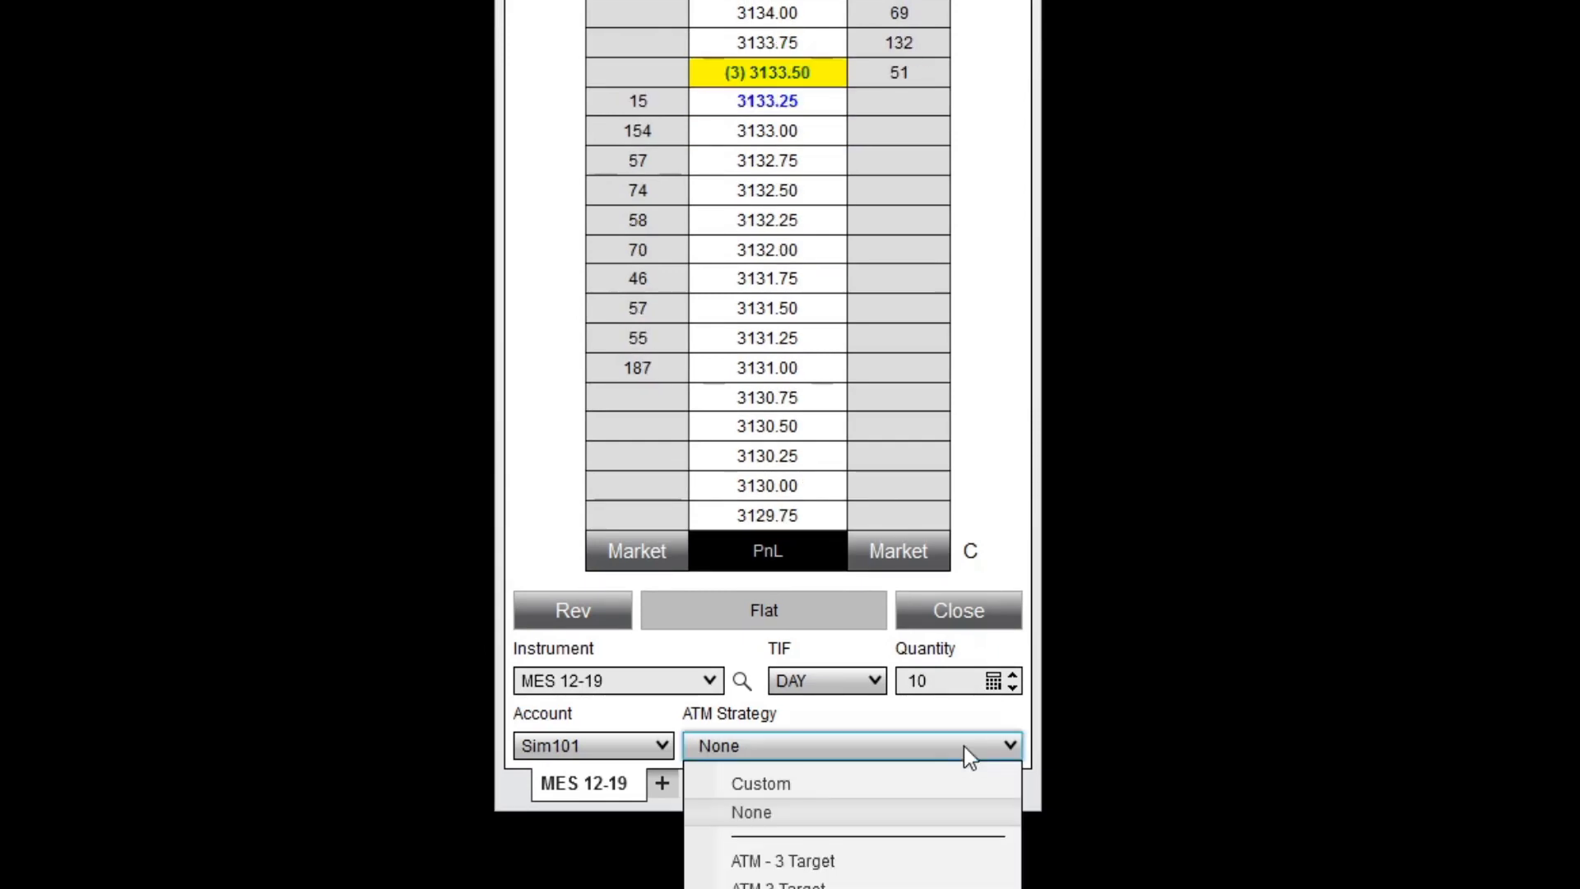
Choose a Custom ATM strategy with one contract, 8-tick stop loss and 8-tick profit target.
click(760, 783)
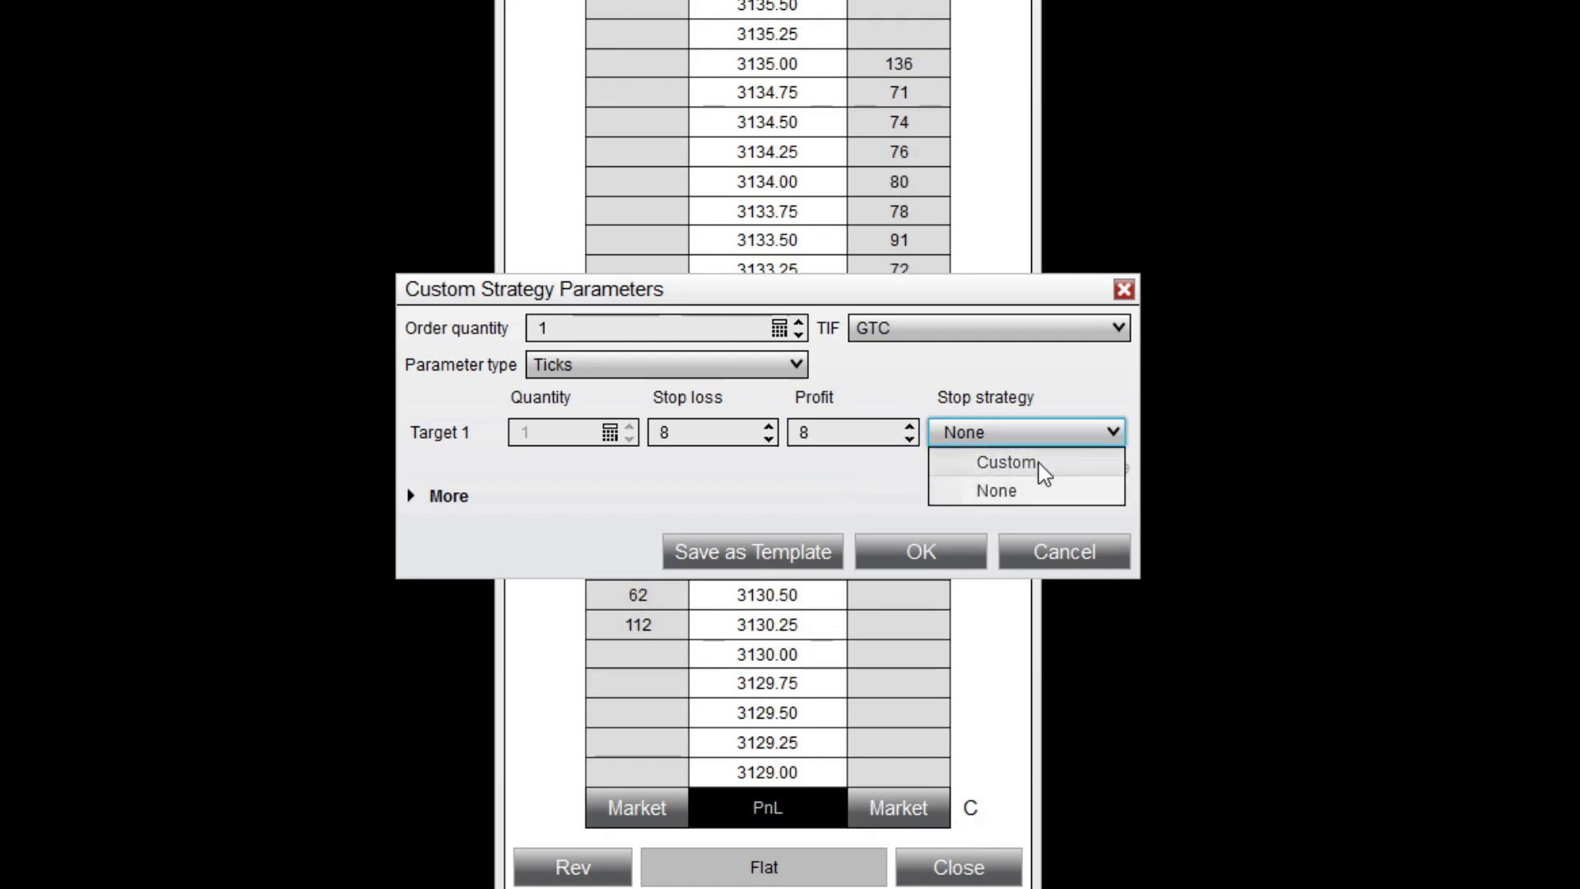
Set a Custom stop strategy with auto breakeven at 5 ticks profit plus 1 tick.
click(1005, 462)
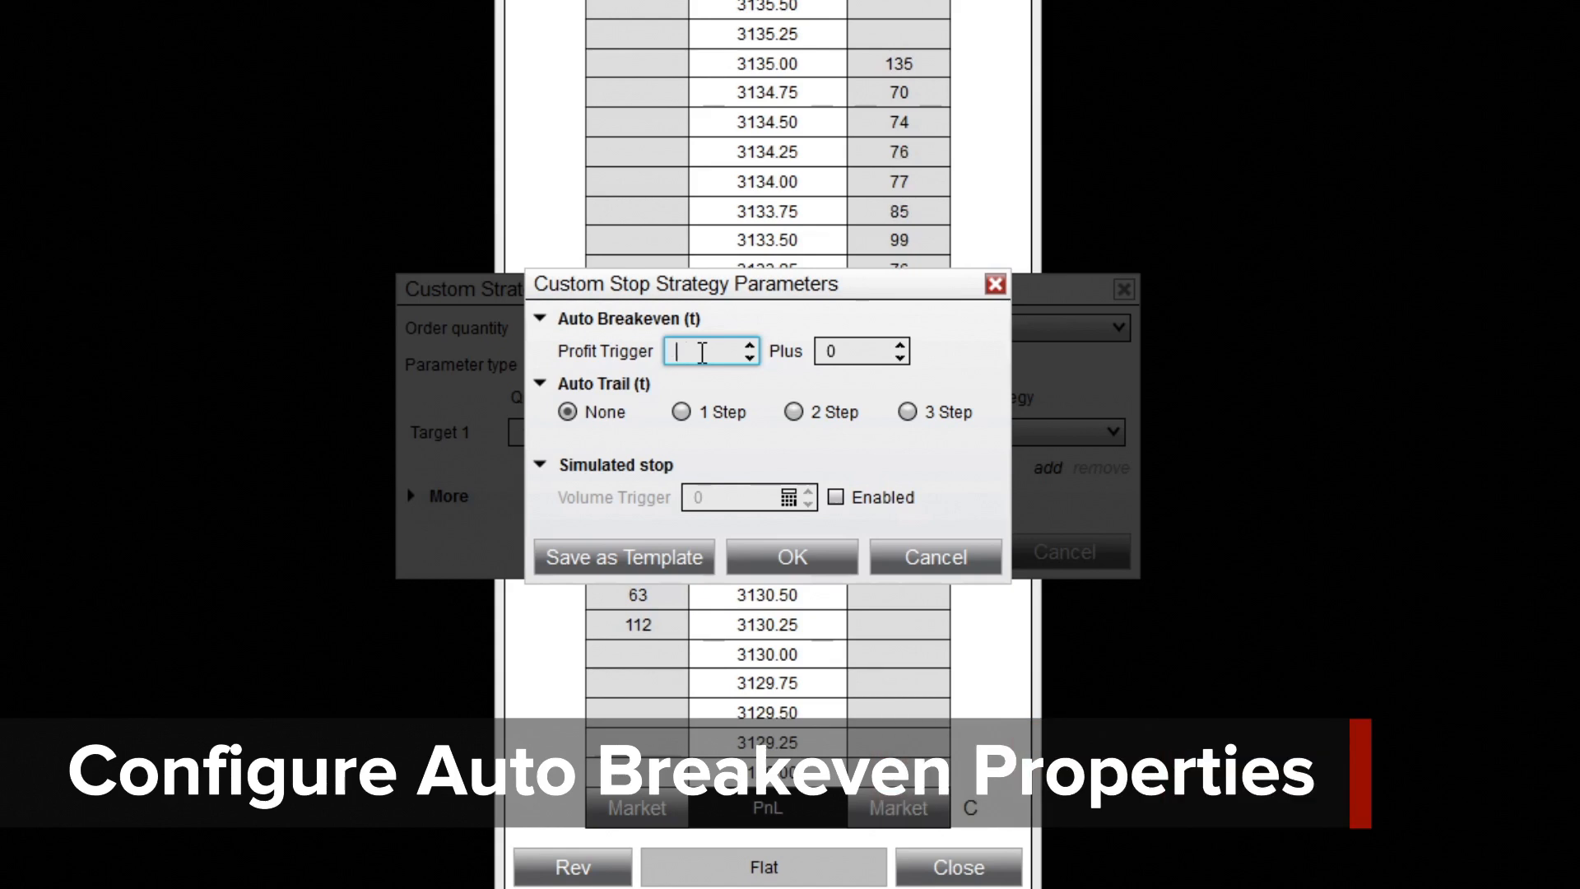
text(5)
click(861, 351)
text(1)
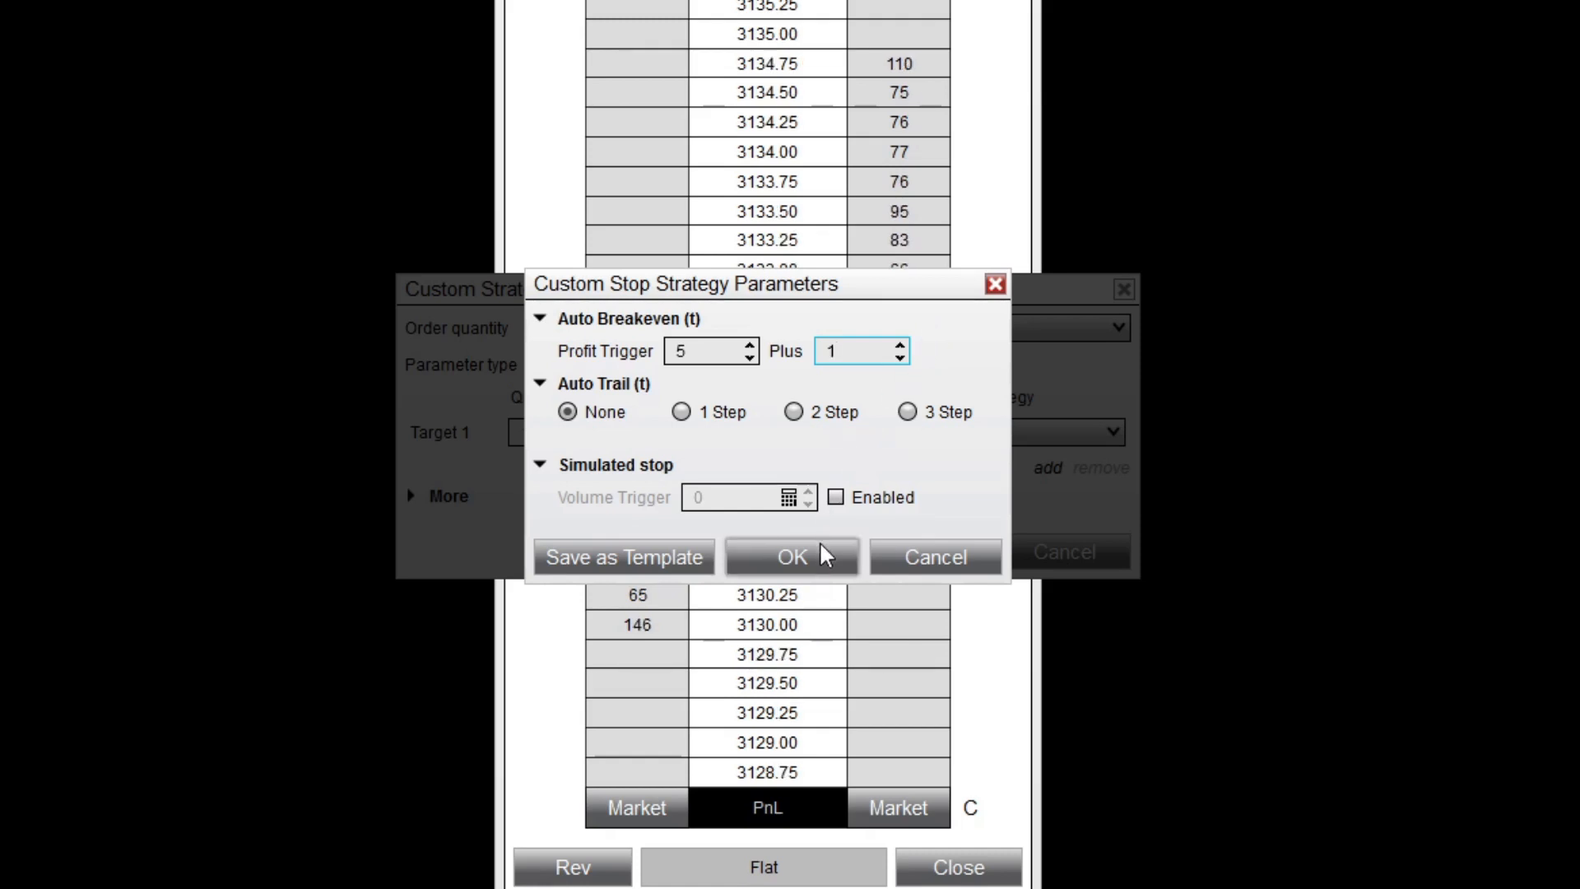
click(791, 556)
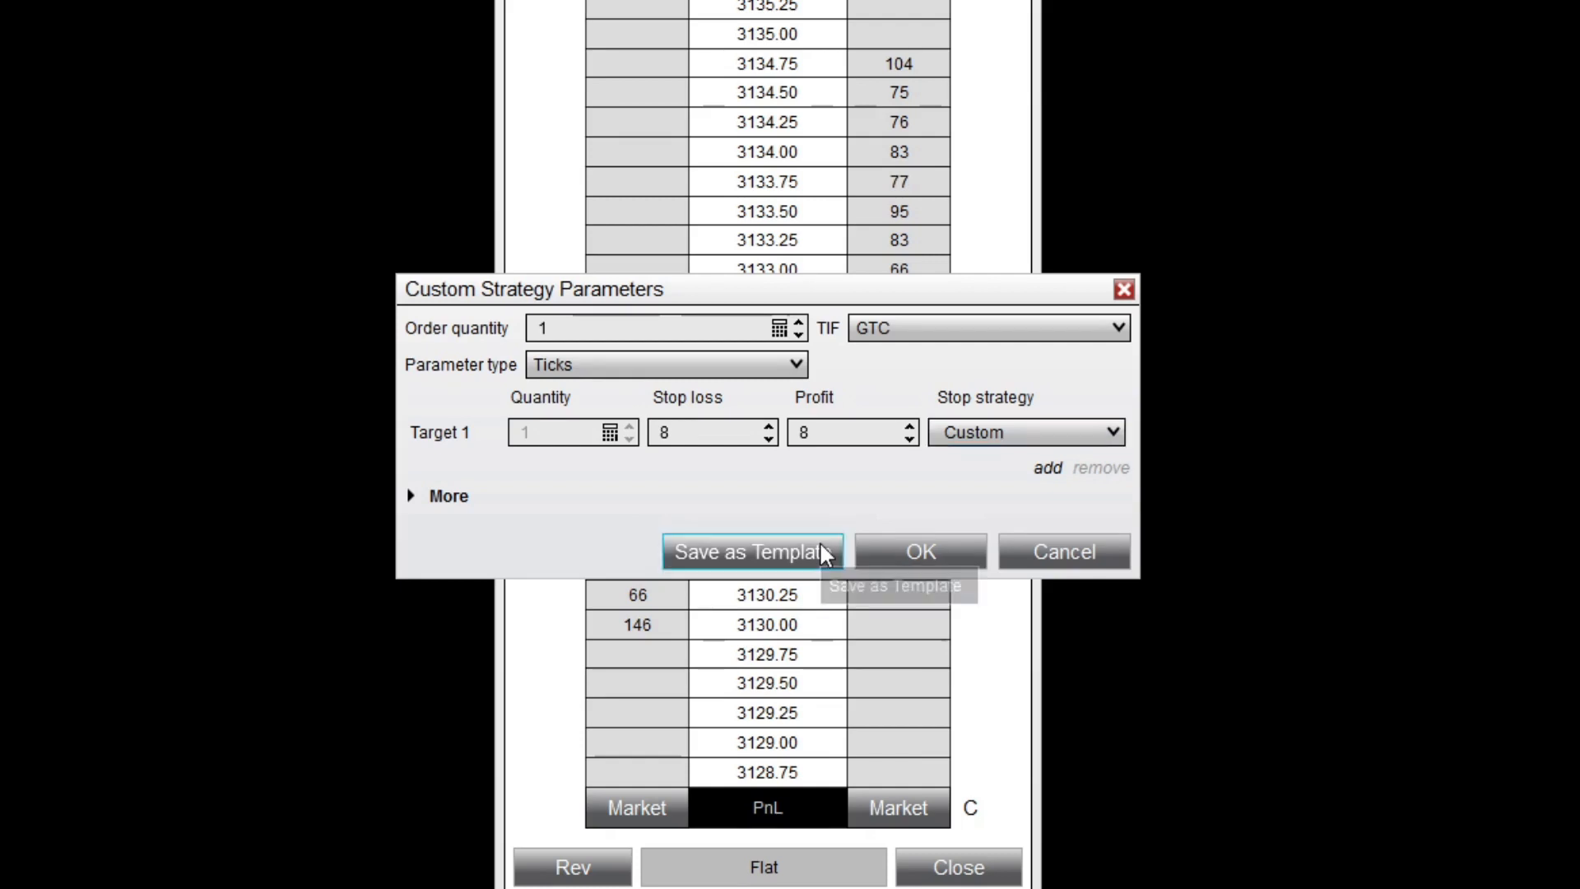
Save the strategy as the 'Auto Breakeven' template and apply it.
click(750, 551)
text(Auto)
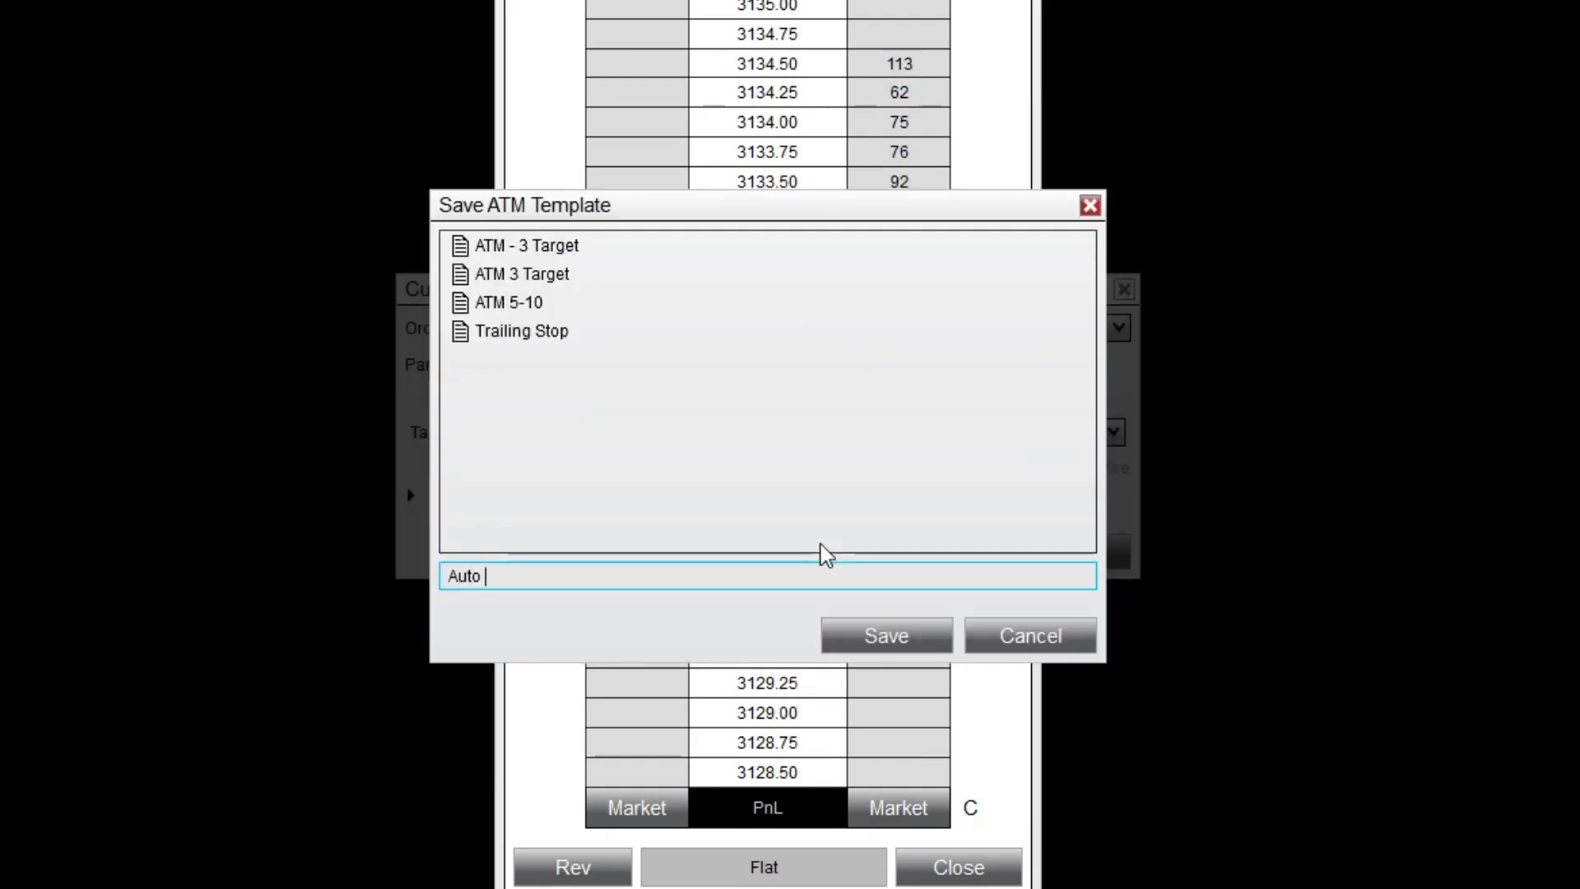
text(Breakeve)
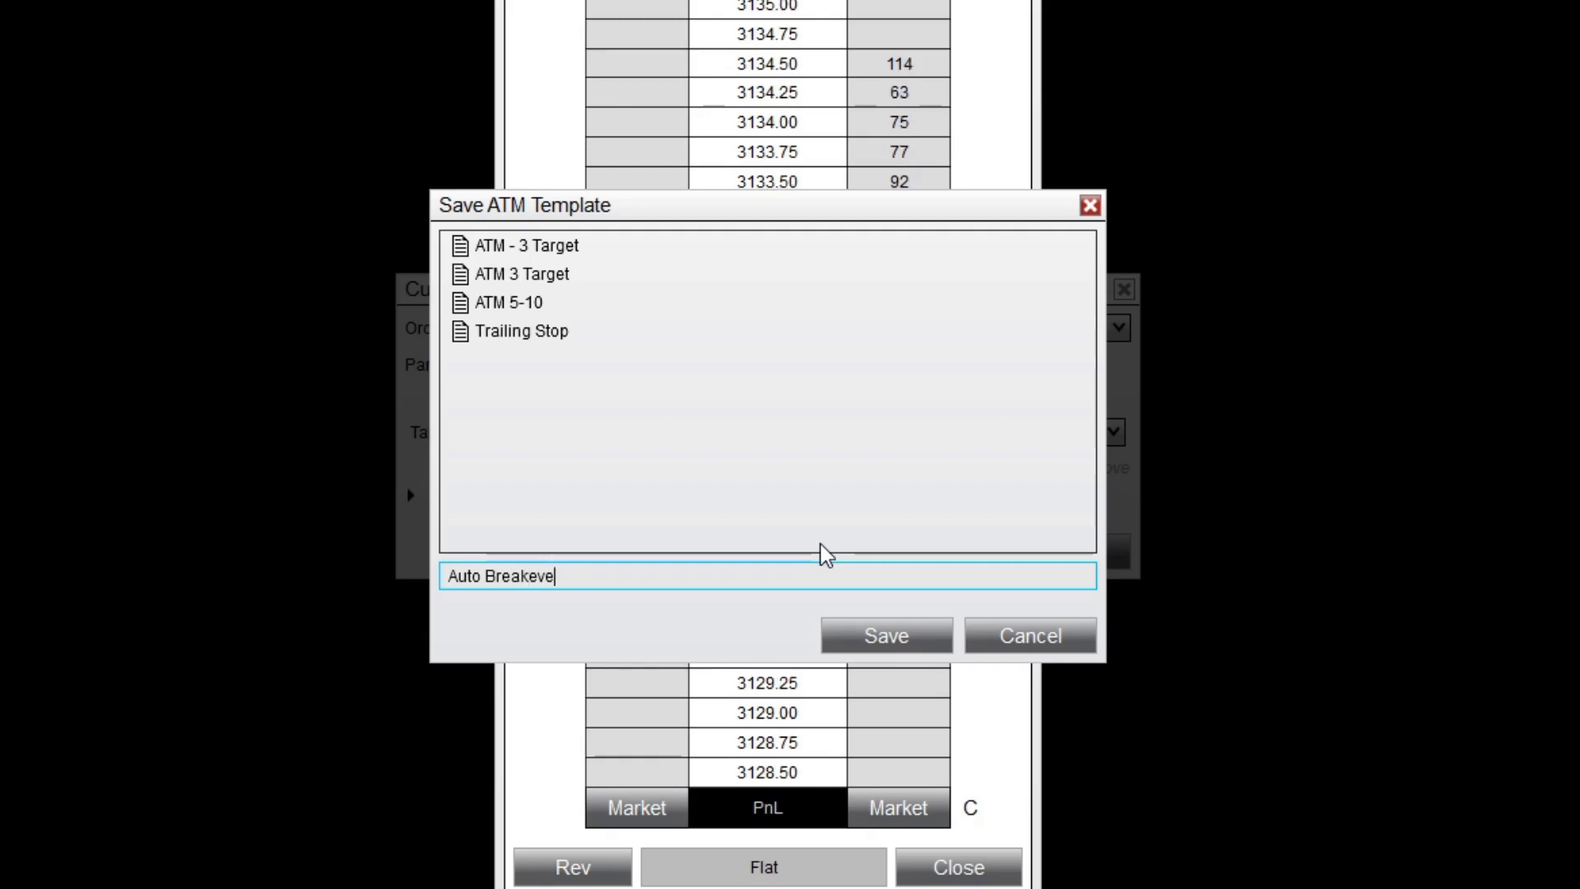
click(884, 634)
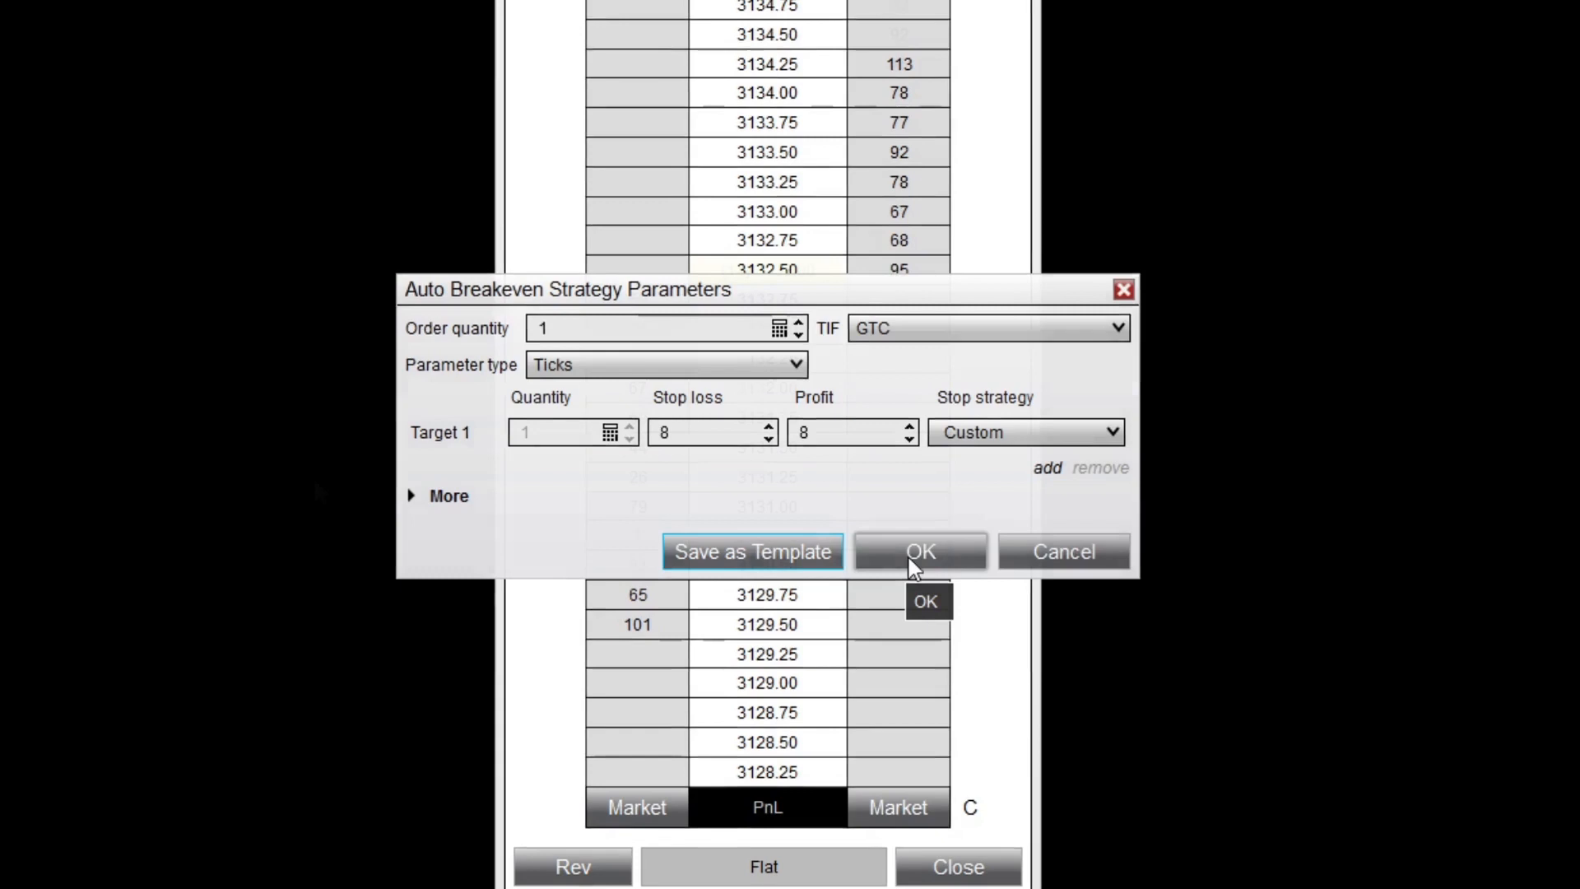
click(919, 551)
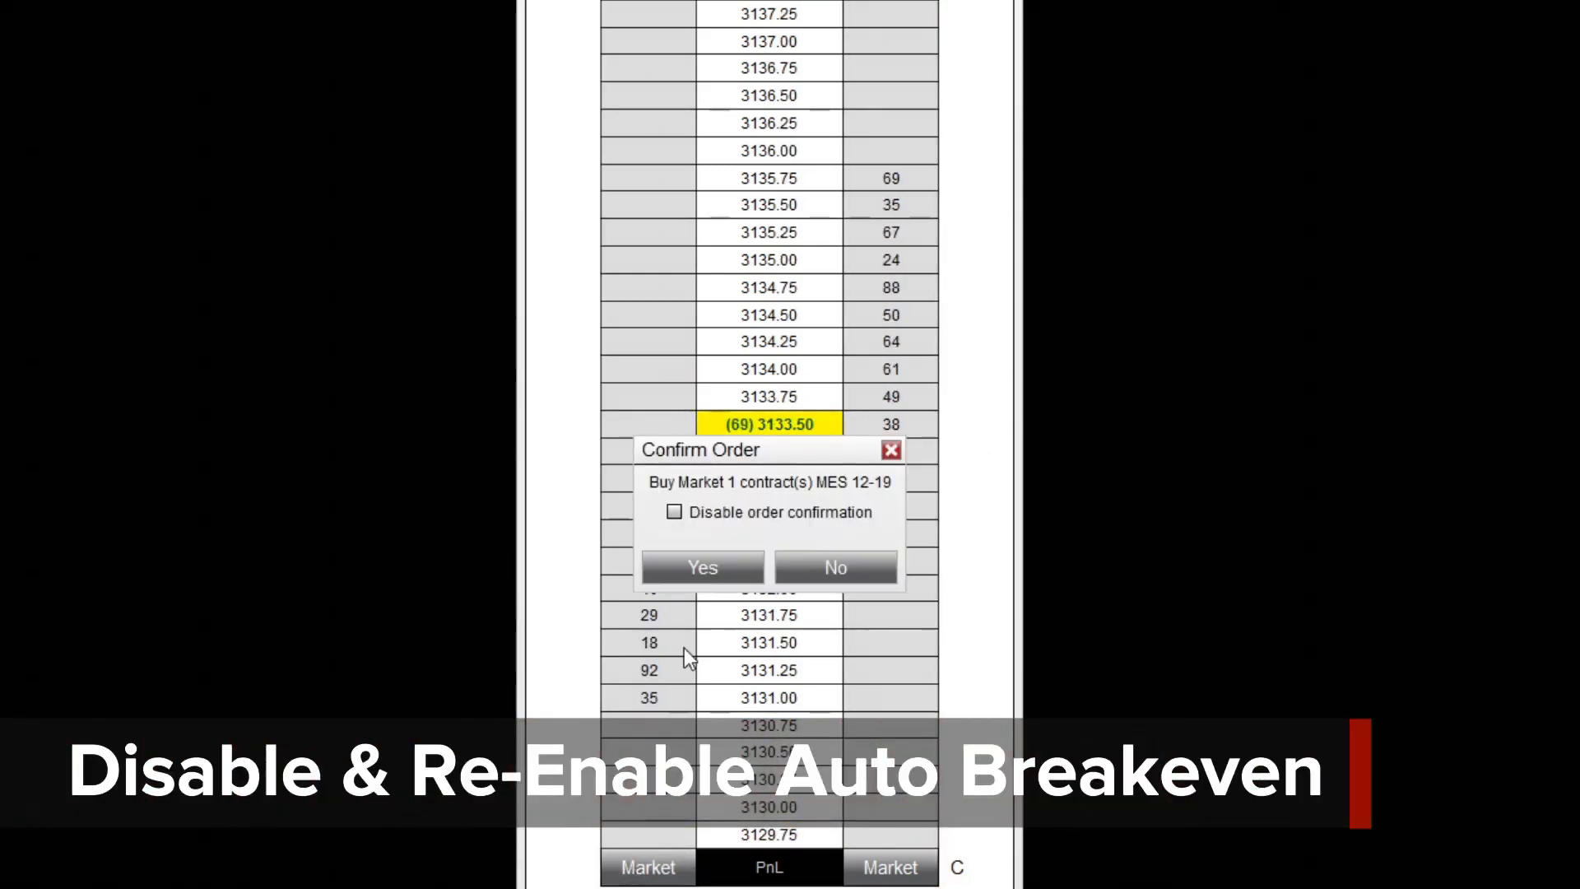
Confirm the 1-contract MES market buy, then toggle the stop's auto breakeven off and on.
click(701, 566)
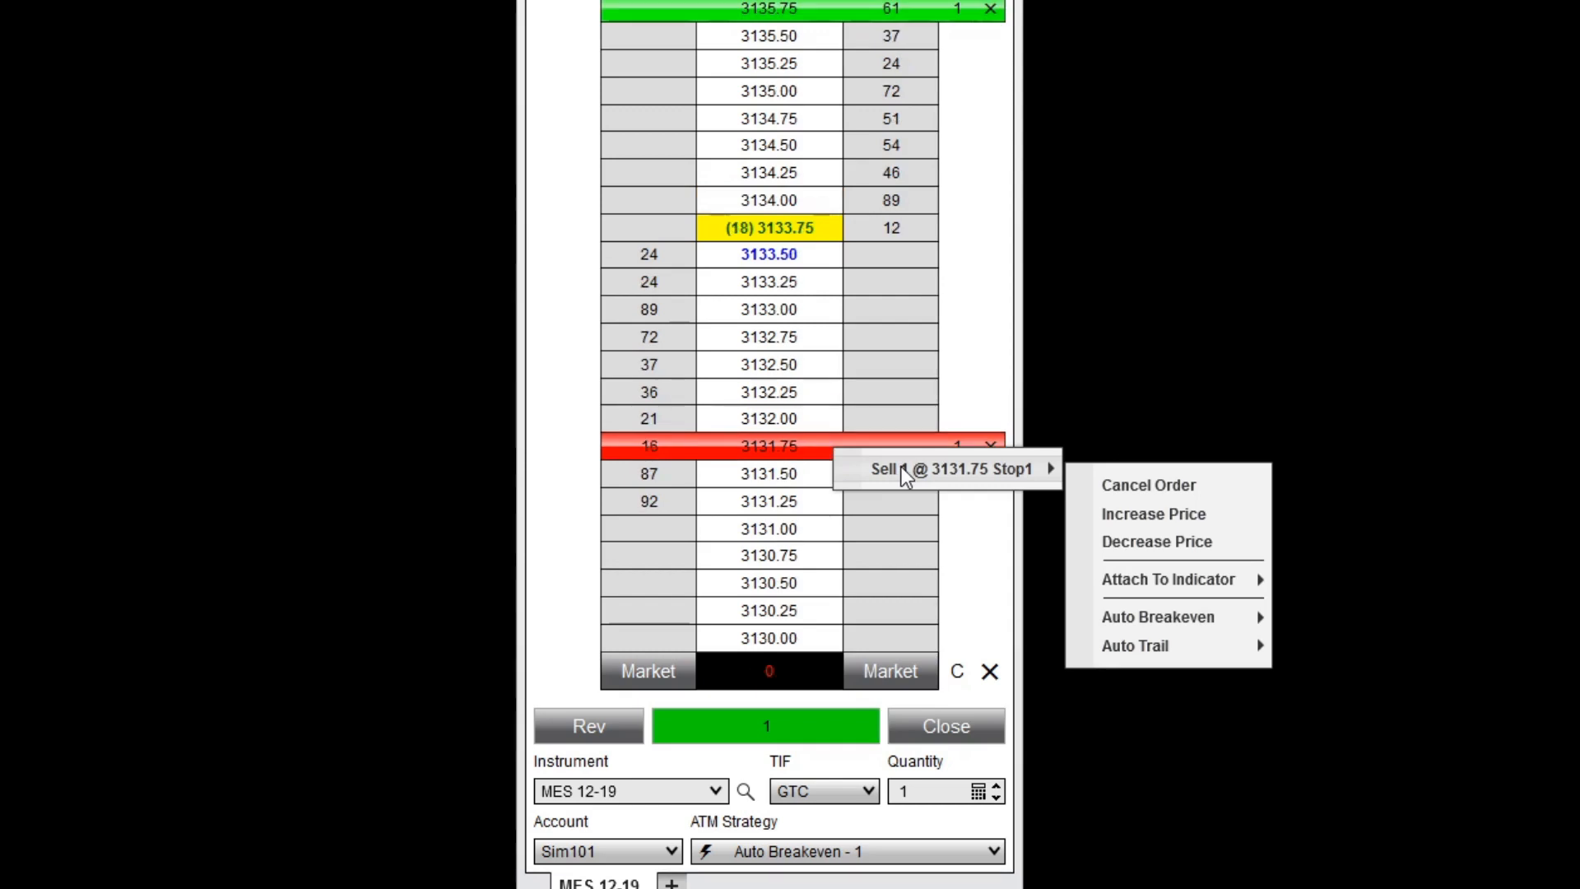
mouse_move(1159, 616)
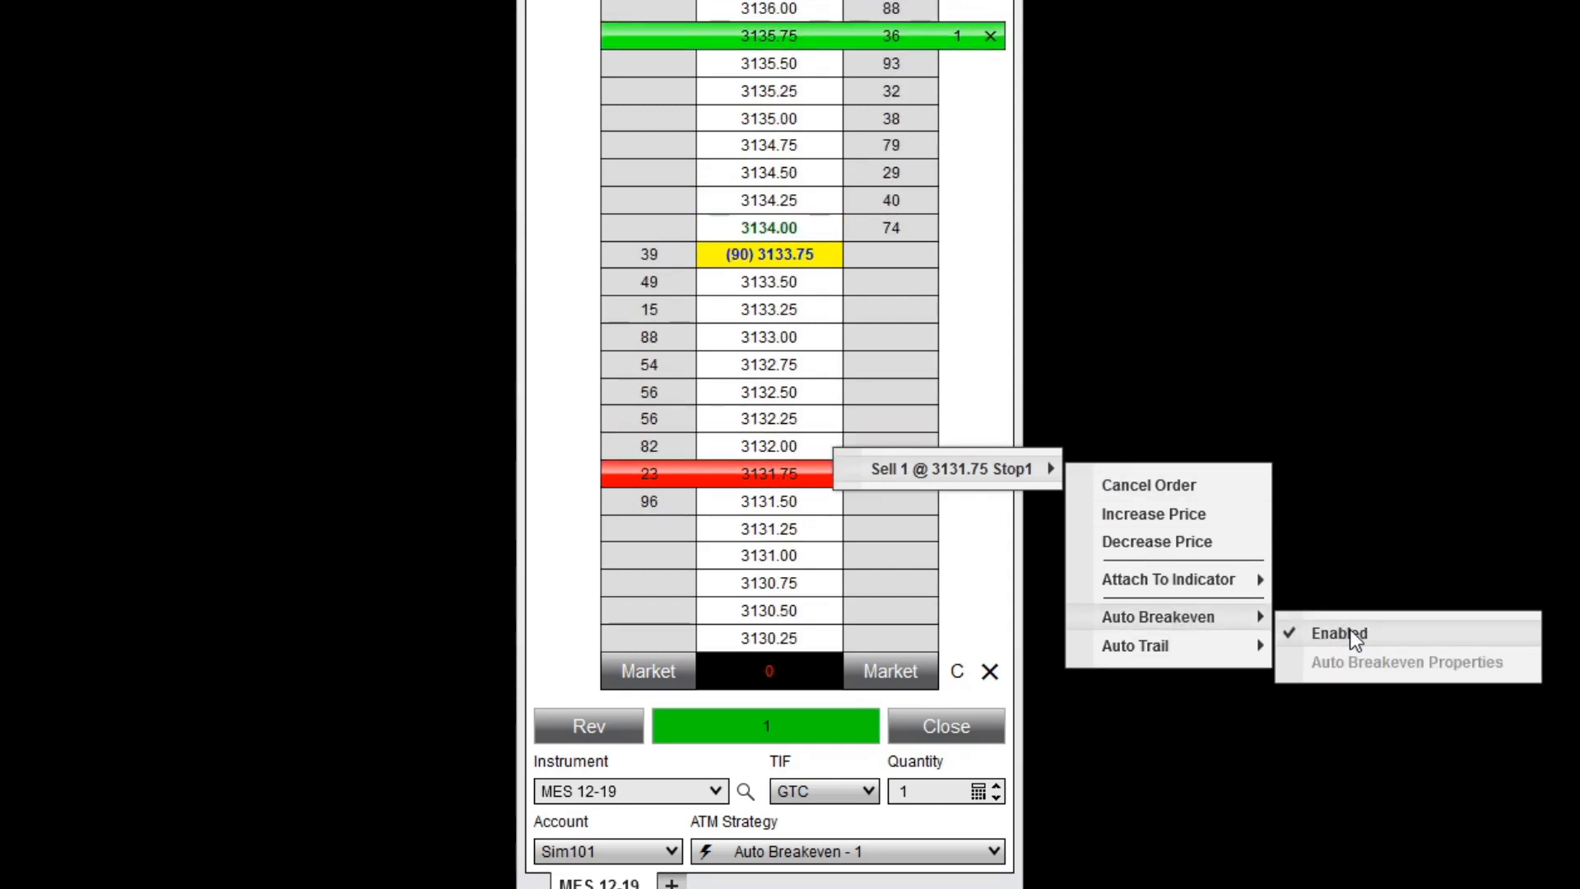
click(1339, 633)
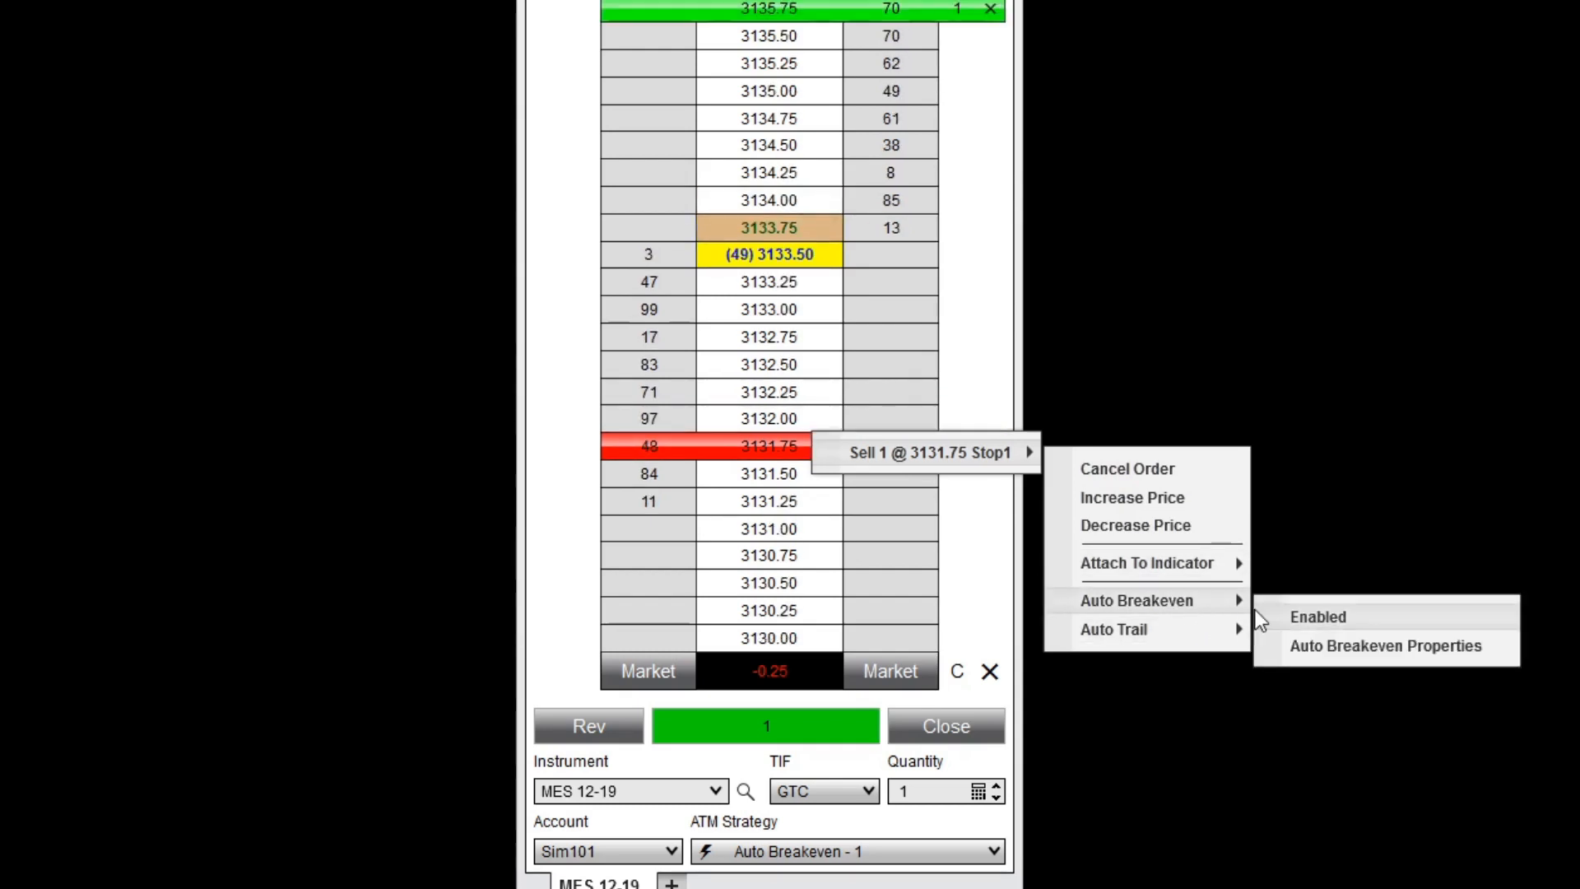
click(1316, 617)
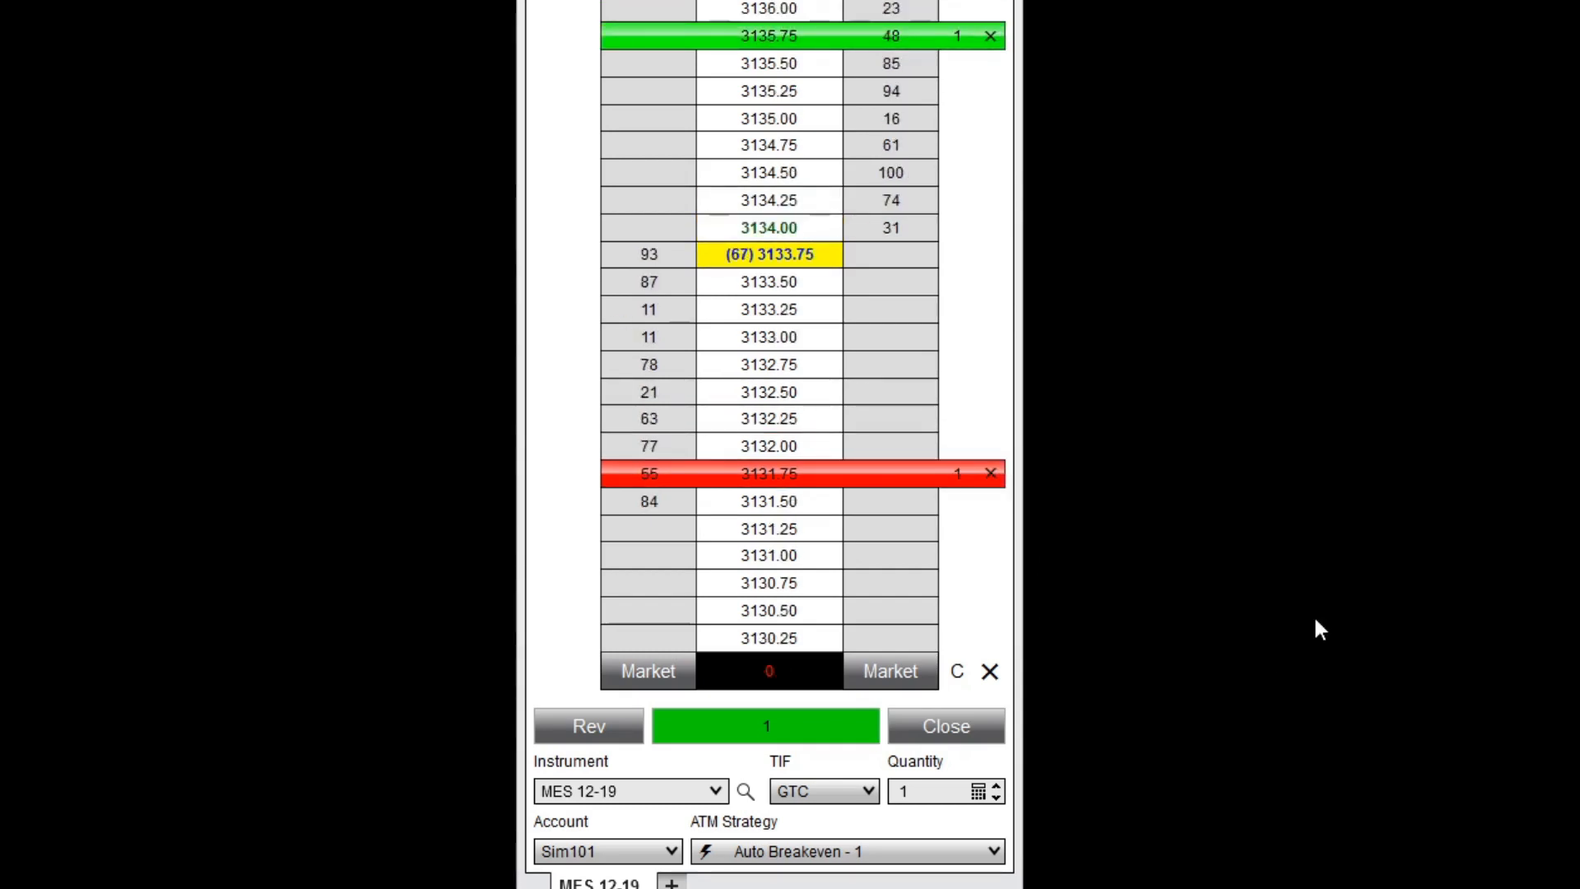